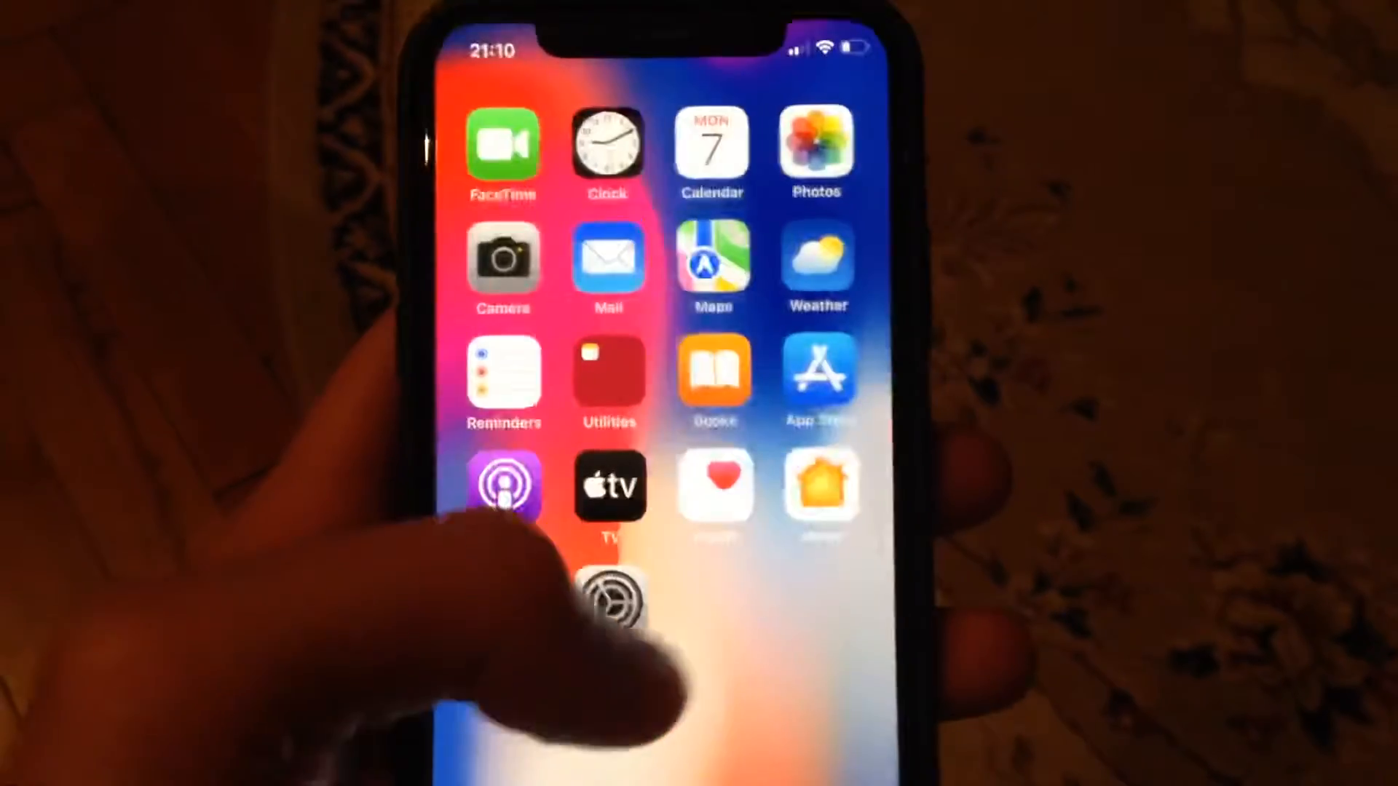
# Launch the Settings app from the iPhone home screen
pyautogui.click(608, 595)
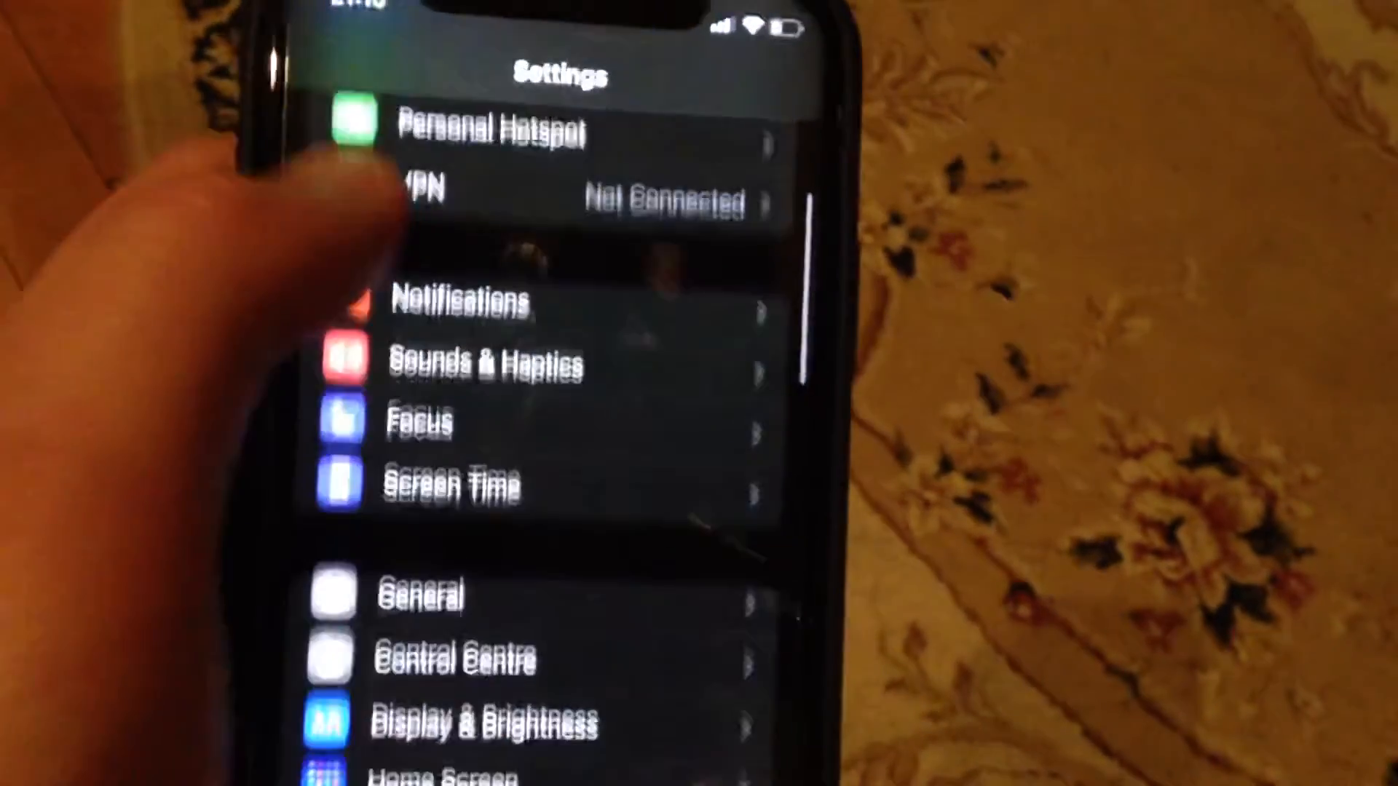
# Scroll down the Settings list and open the General page
pyautogui.scroll(-3)
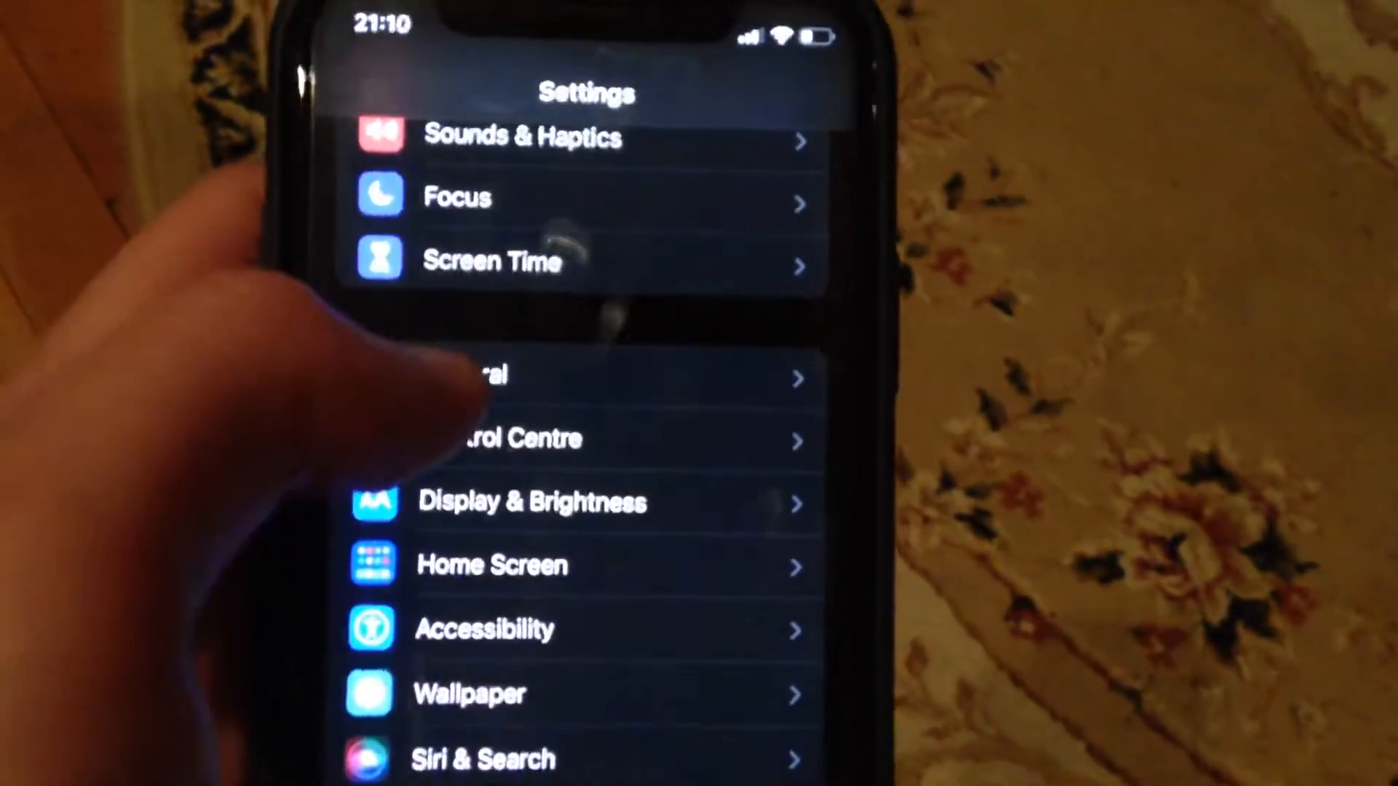
pyautogui.scroll(-3)
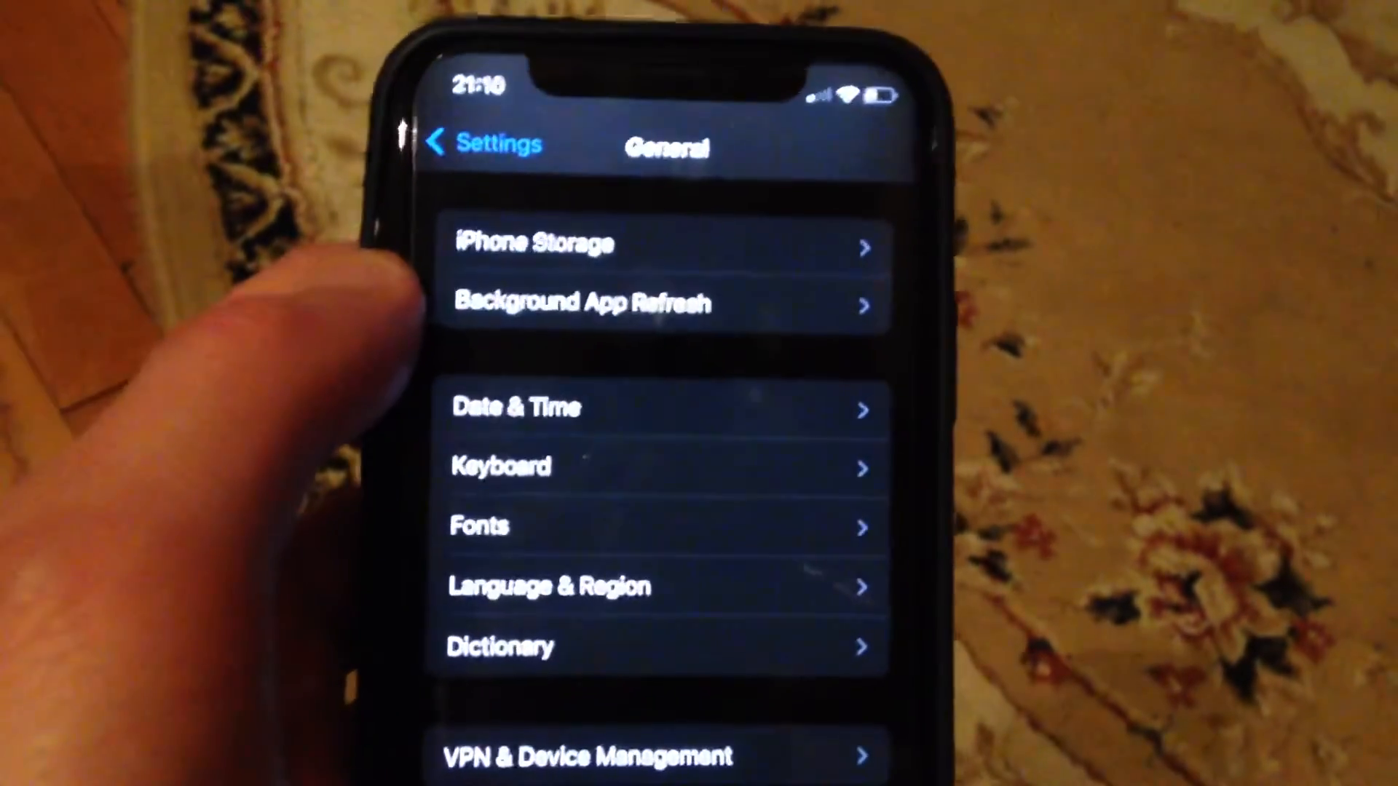
pyautogui.click(473, 144)
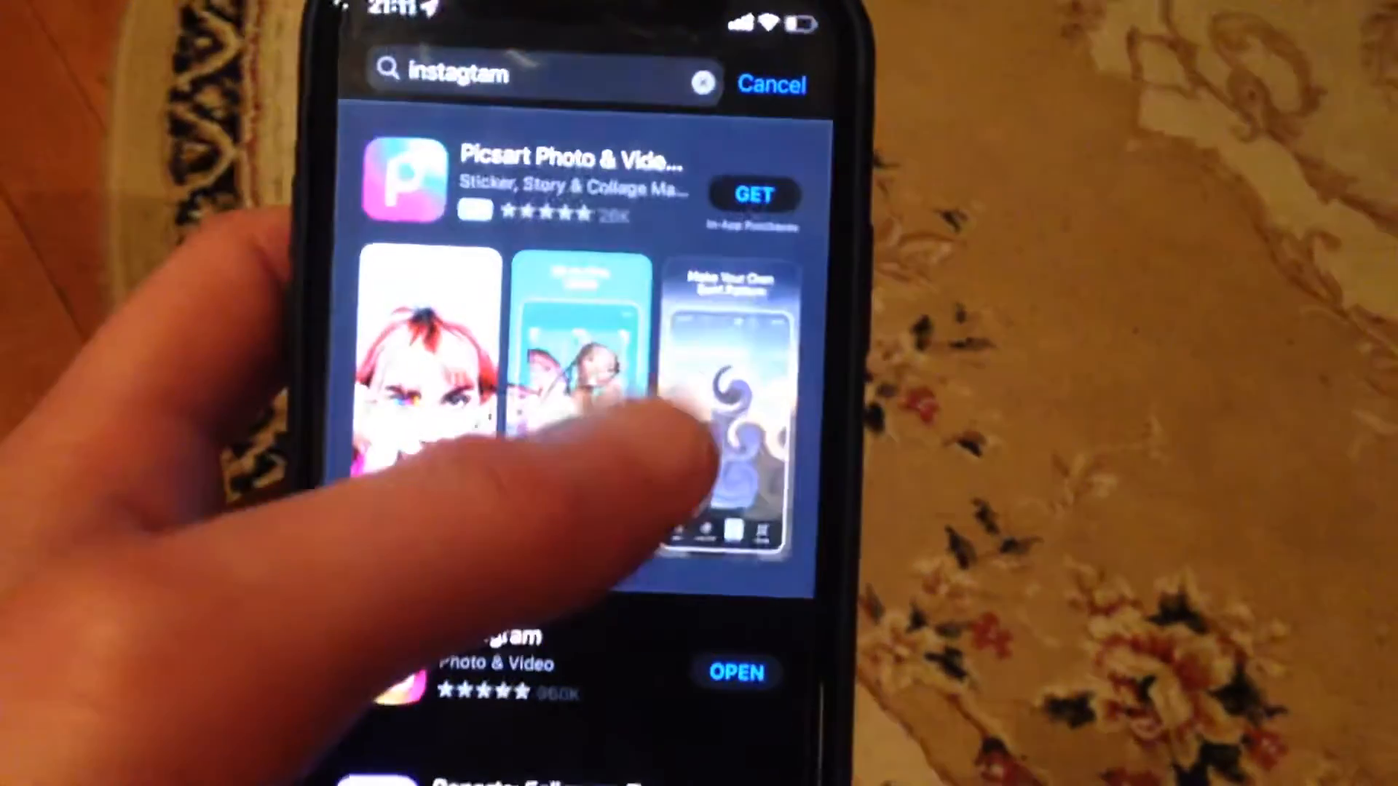
# Scroll the App Store results down to the installed Instagram listing
pyautogui.scroll(-3)
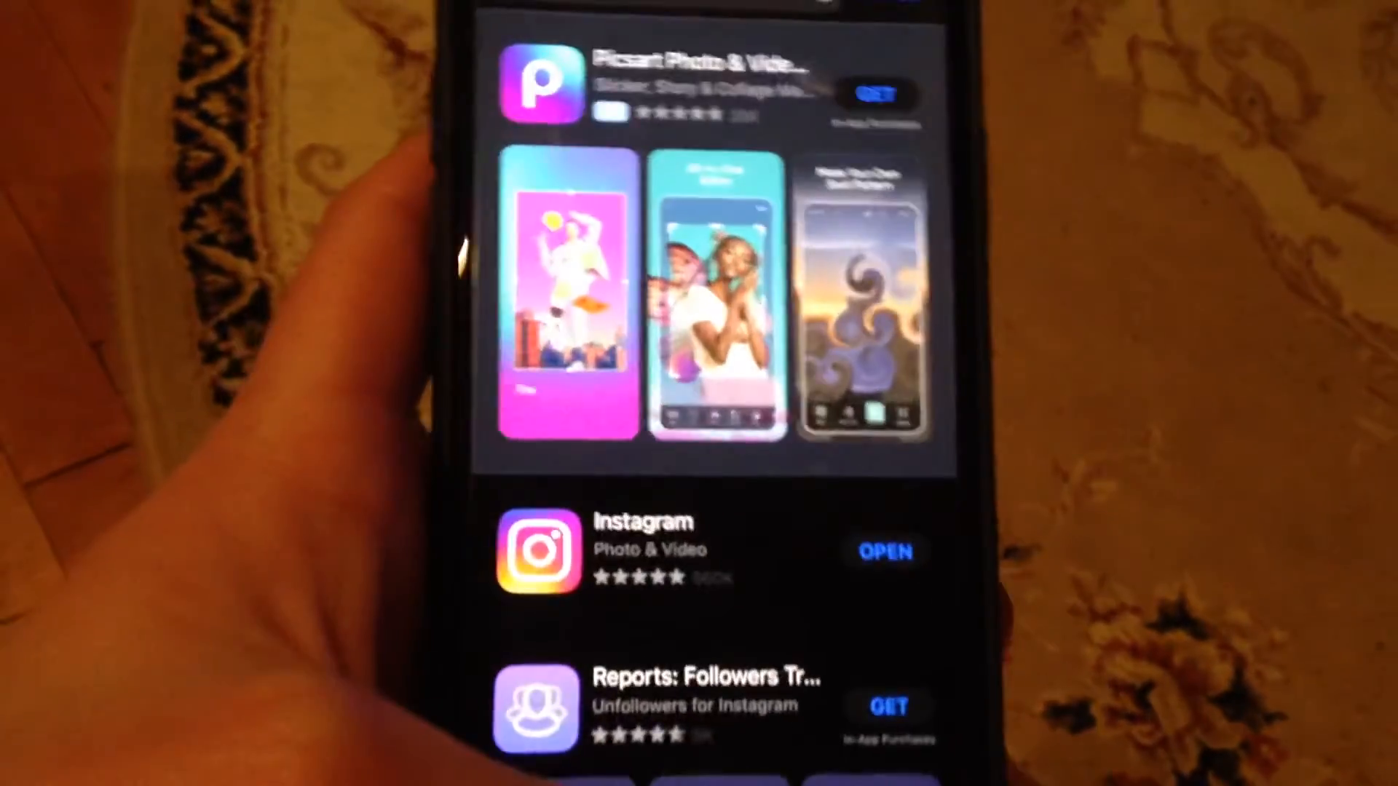